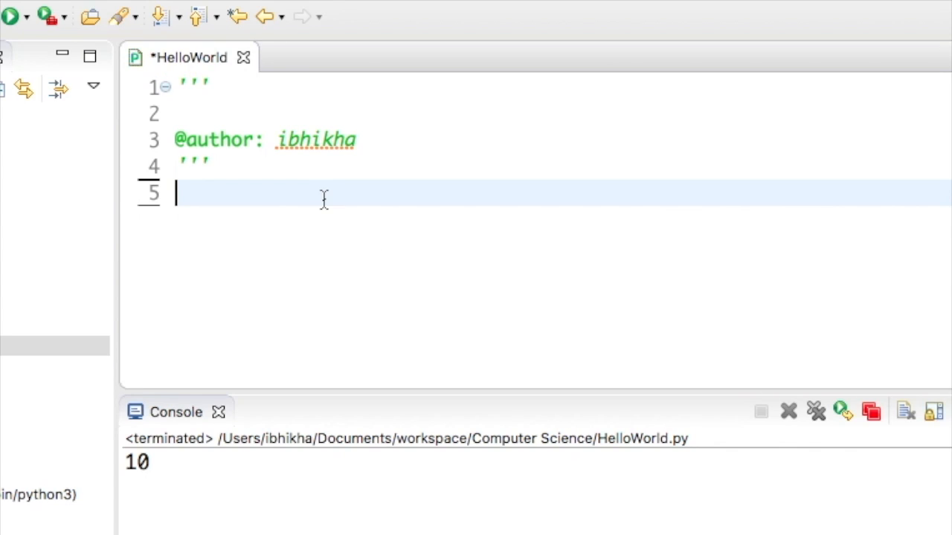
Type name = "Jack" on line 5 of HelloWorld.py.
{"action": "type", "text": "name"}
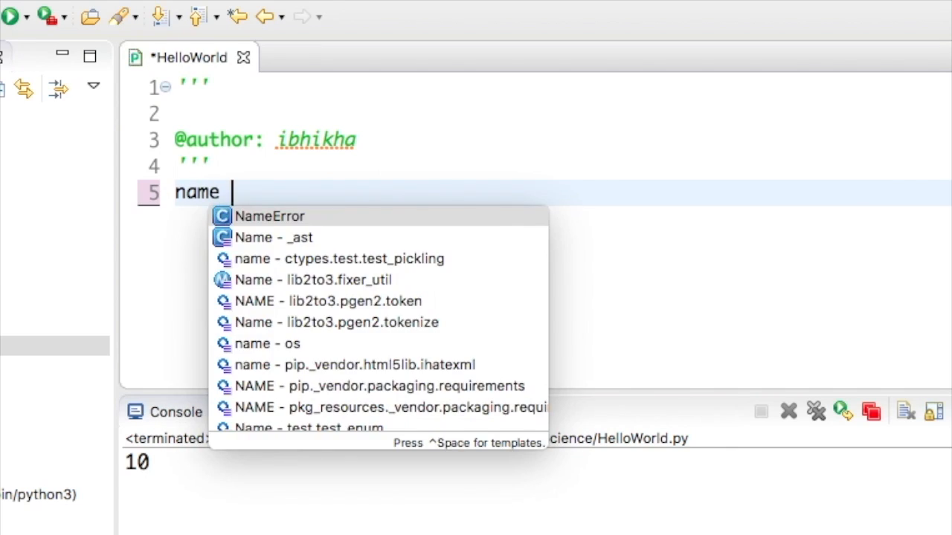
{"action": "type", "text": "= \"\""}
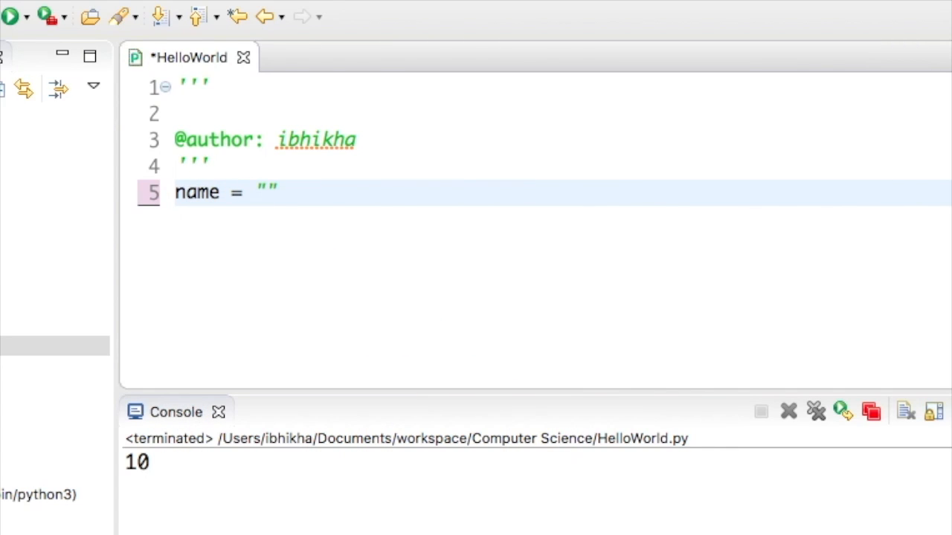
{"action": "type", "text": "Jack"}
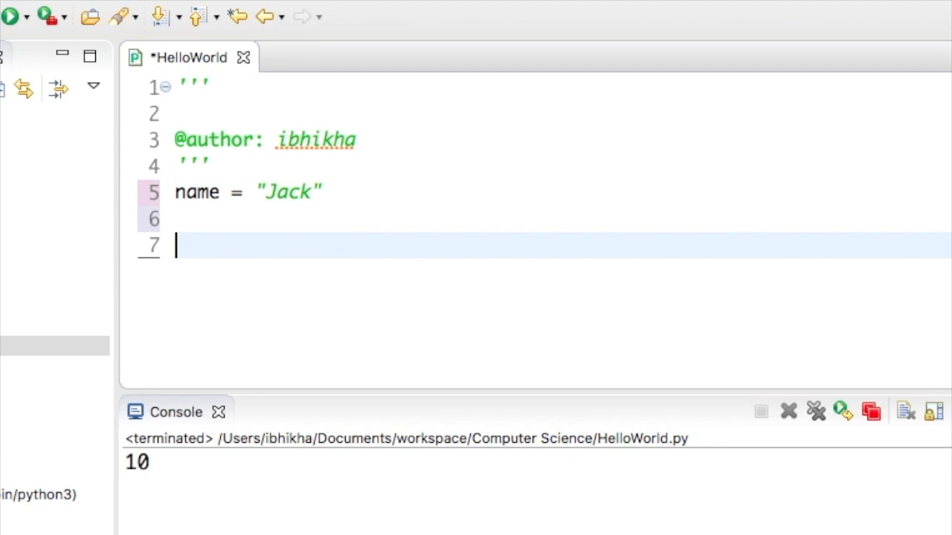
Add the line l = len(name), accepting the len autocomplete.
{"action": "type", "text": "l ="}
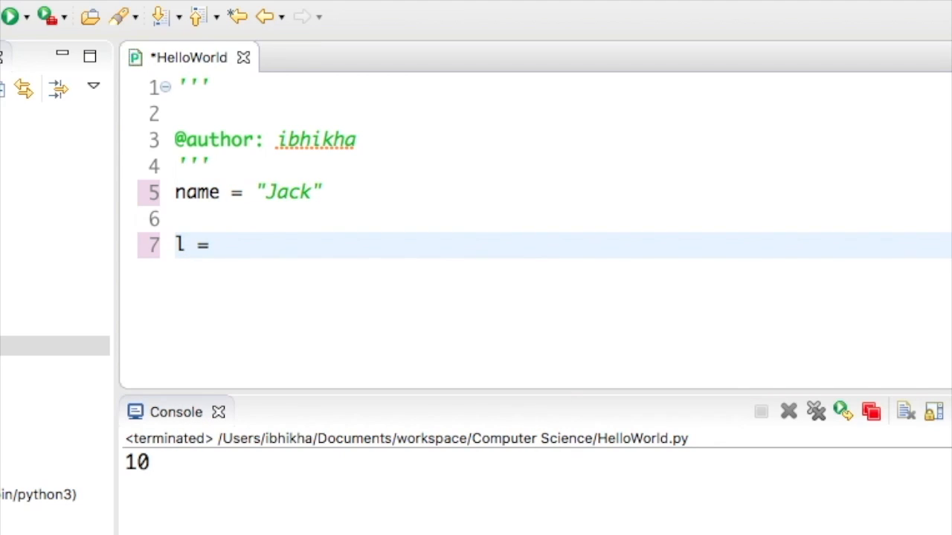
{"action": "type", "text": "len"}
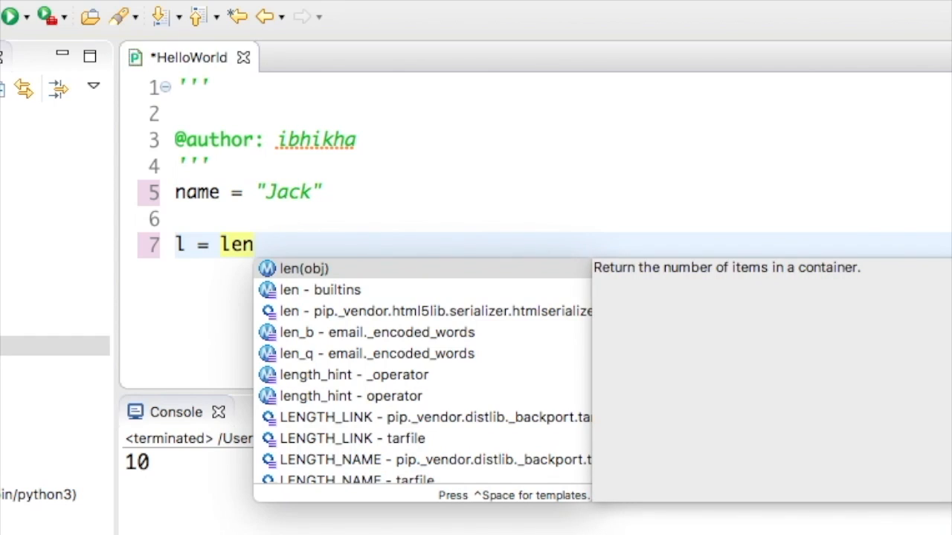
{"action": "left_click", "coordinate": [304, 269]}
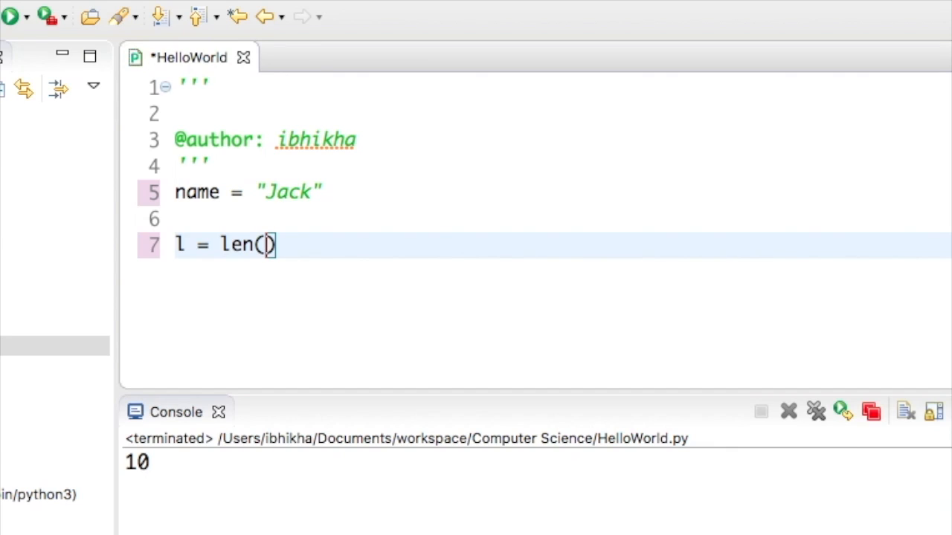
{"action": "type", "text": "name"}
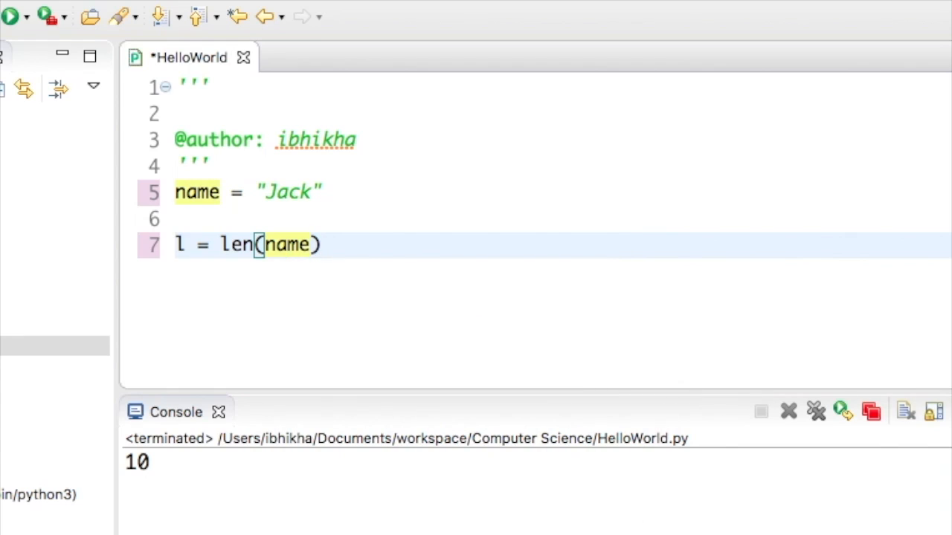
Add print(l) on the next line, dismissing the completion popup.
{"action": "type", "text": "print"}
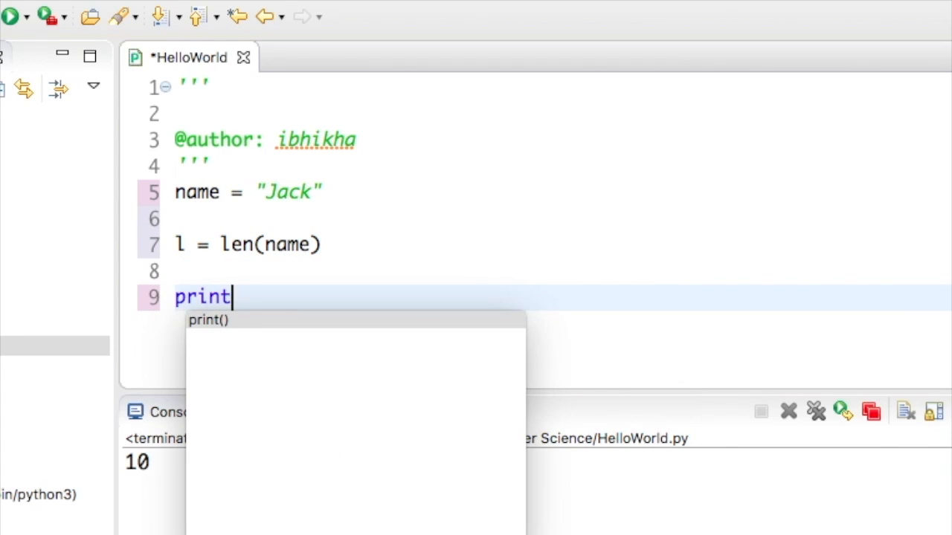
{"action": "key", "text": "Escape"}
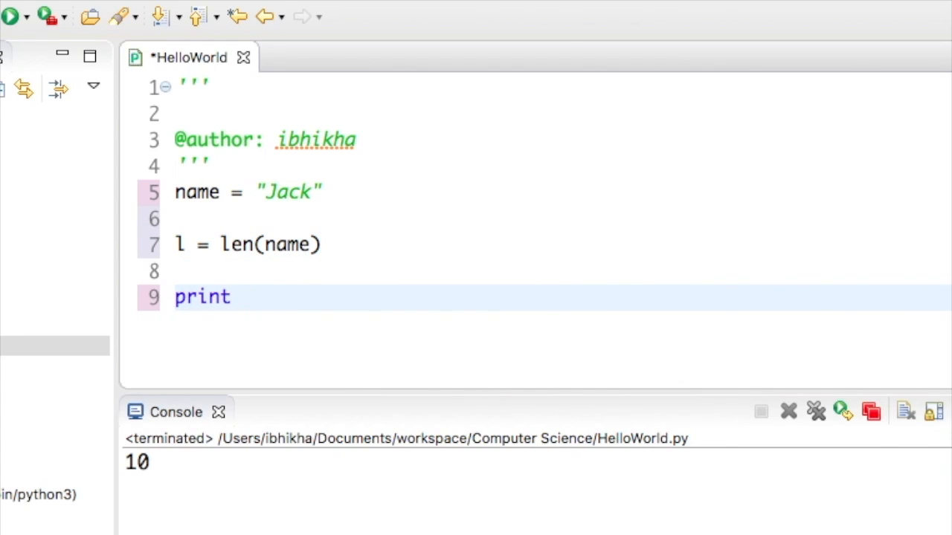
{"action": "type", "text": "(l)"}
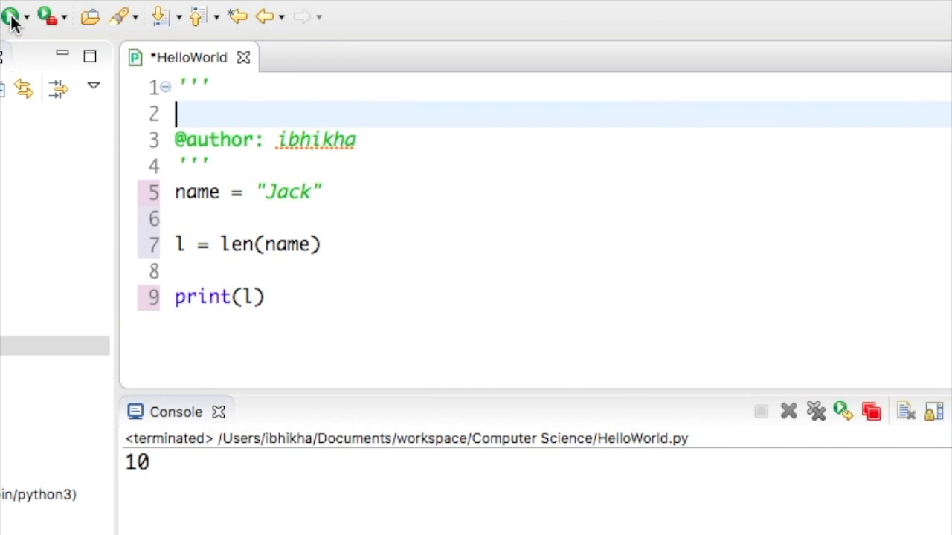
Run HelloWorld, confirm the console prints 4, then click after Jack in the string.
{"action": "left_click", "coordinate": [10, 16]}
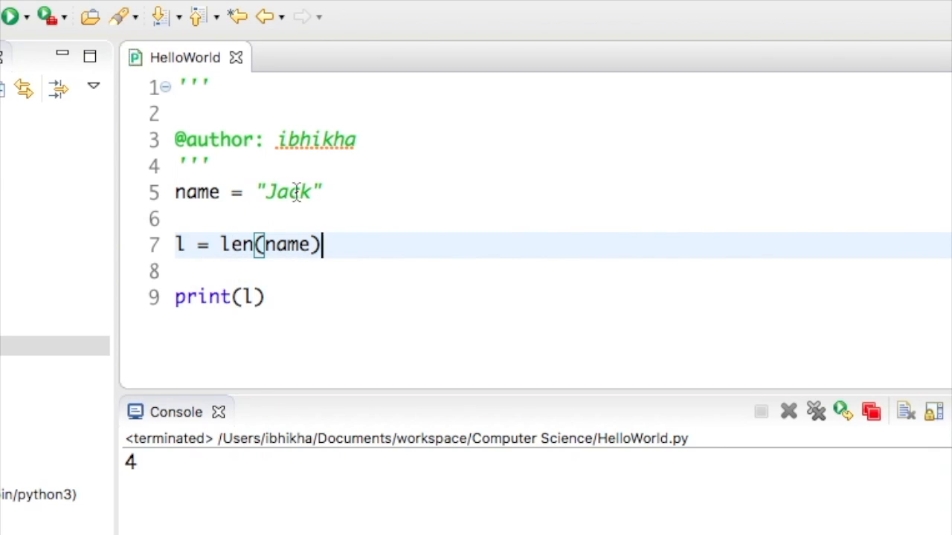
{"action": "left_click", "coordinate": [312, 192]}
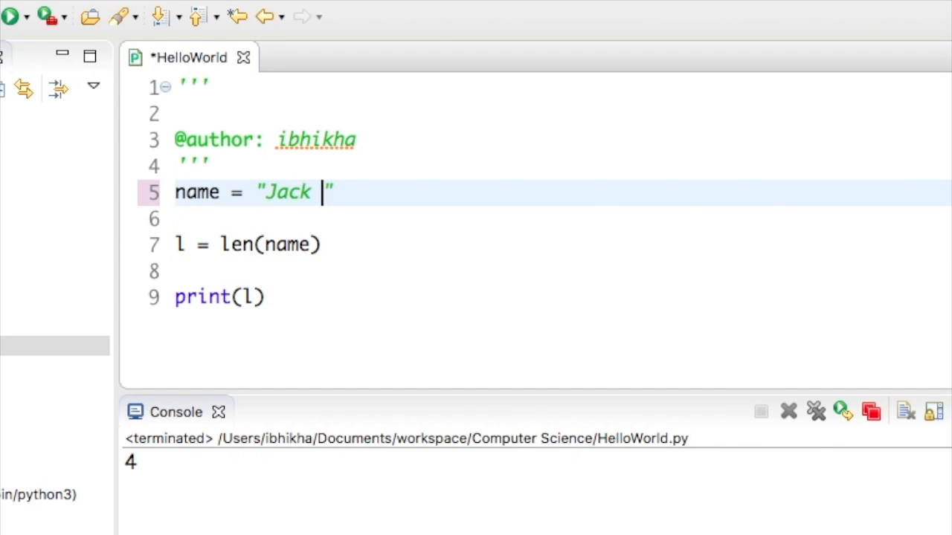
Change name to "Jack Black" and rerun, printing 10.
{"action": "type", "text": "Black"}
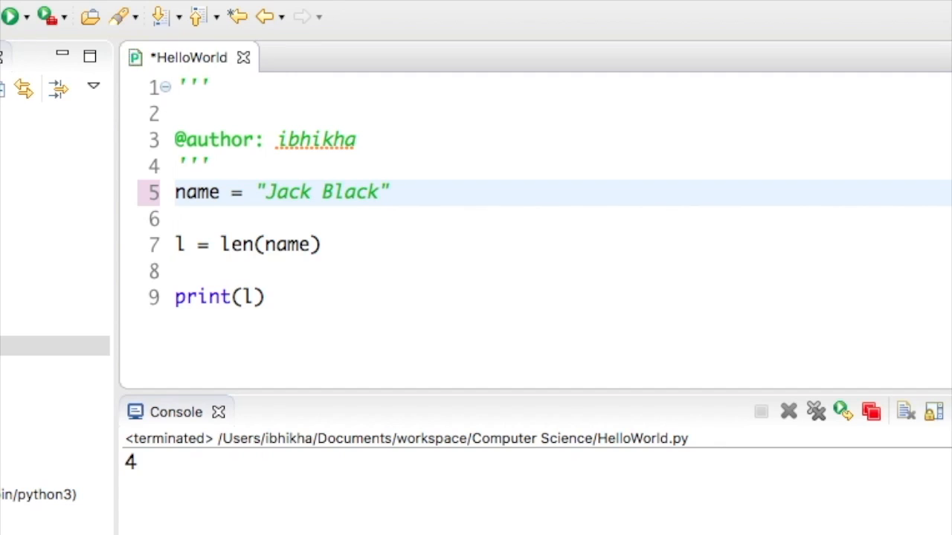
{"action": "left_click", "coordinate": [10, 15]}
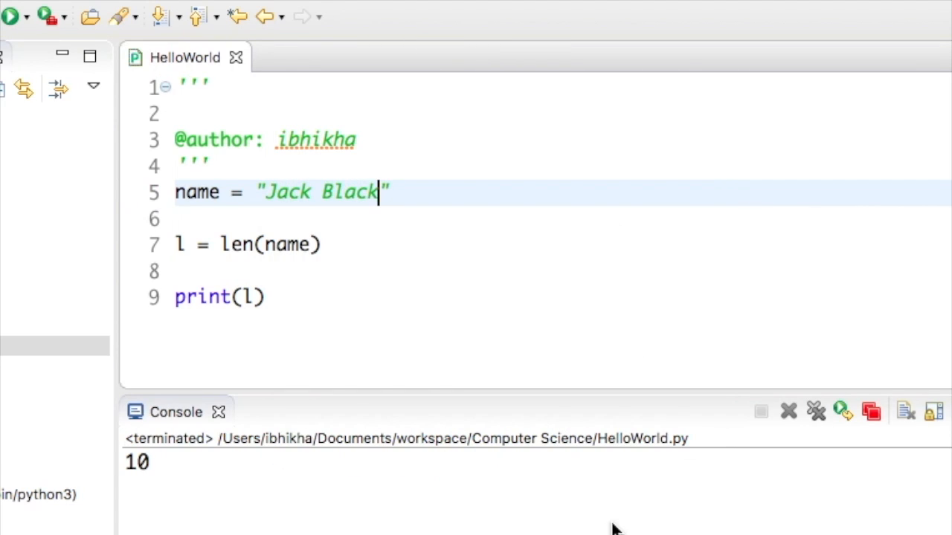
{"action": "mouse_move", "coordinate": [315, 193]}
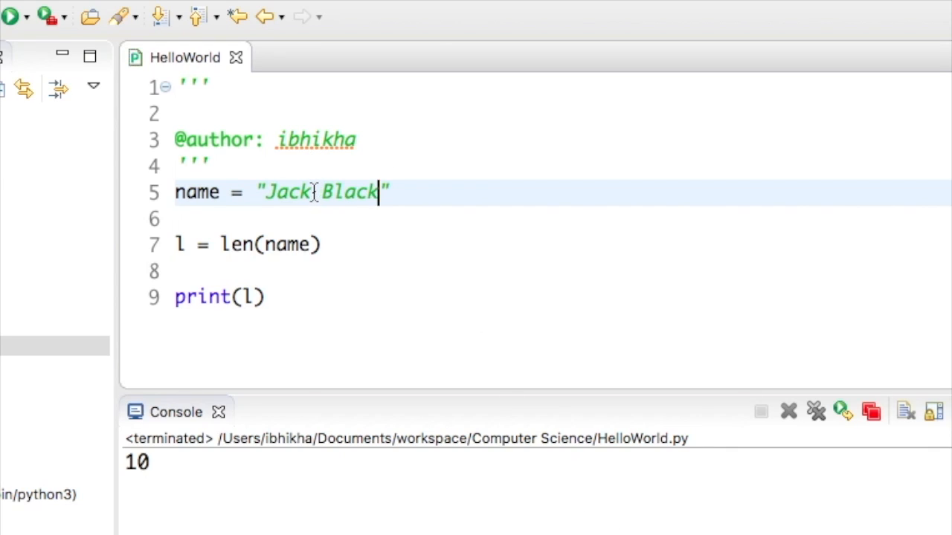